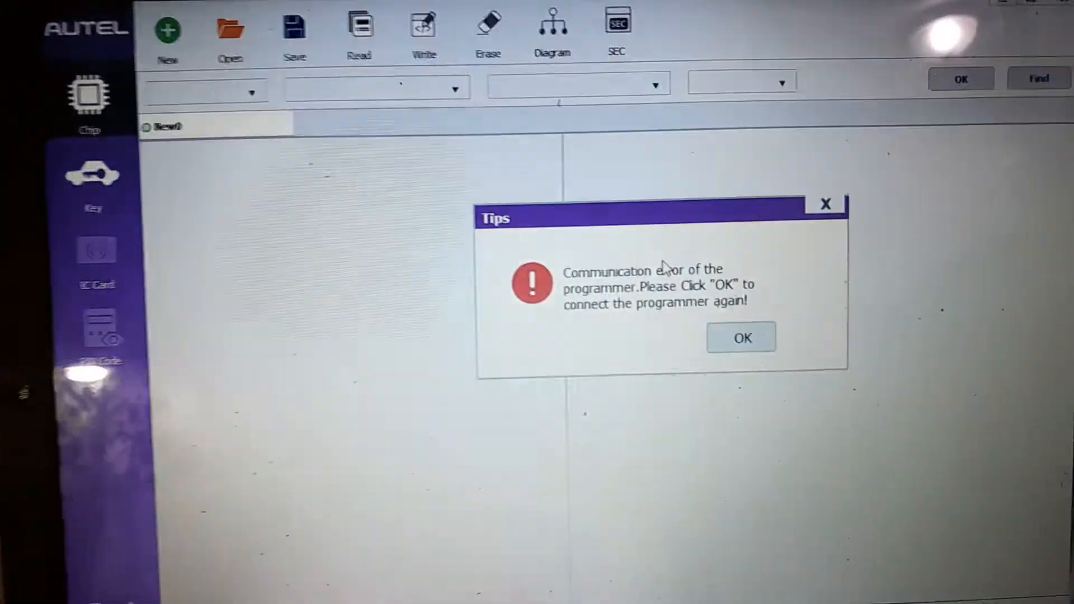
Acknowledge the 'Communication error of the programmer' alert so the programmer reconnects.
left_click(741, 337)
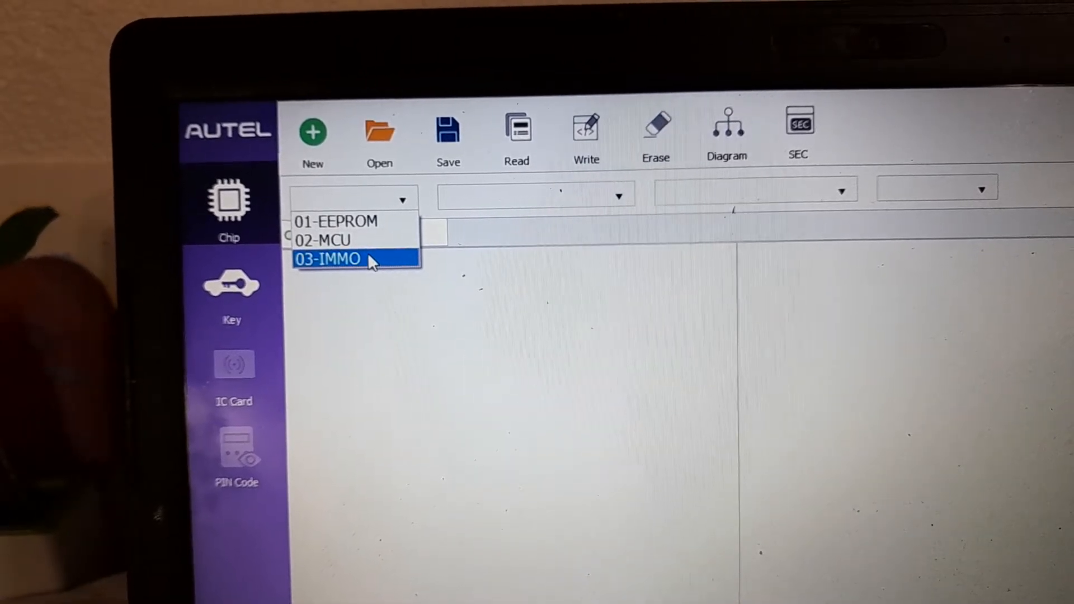
Choose 03-IMMO as the chip category.
left_click(340, 260)
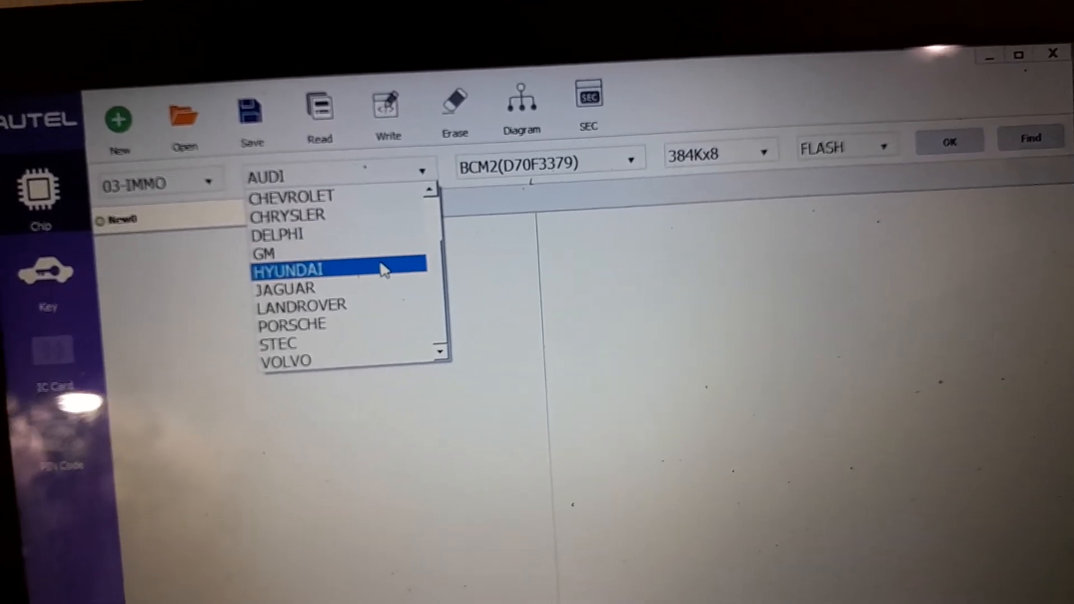
Choose HYUNDAI as the vehicle make, leaving IX35(2015) highlighted in the module list.
left_click(296, 268)
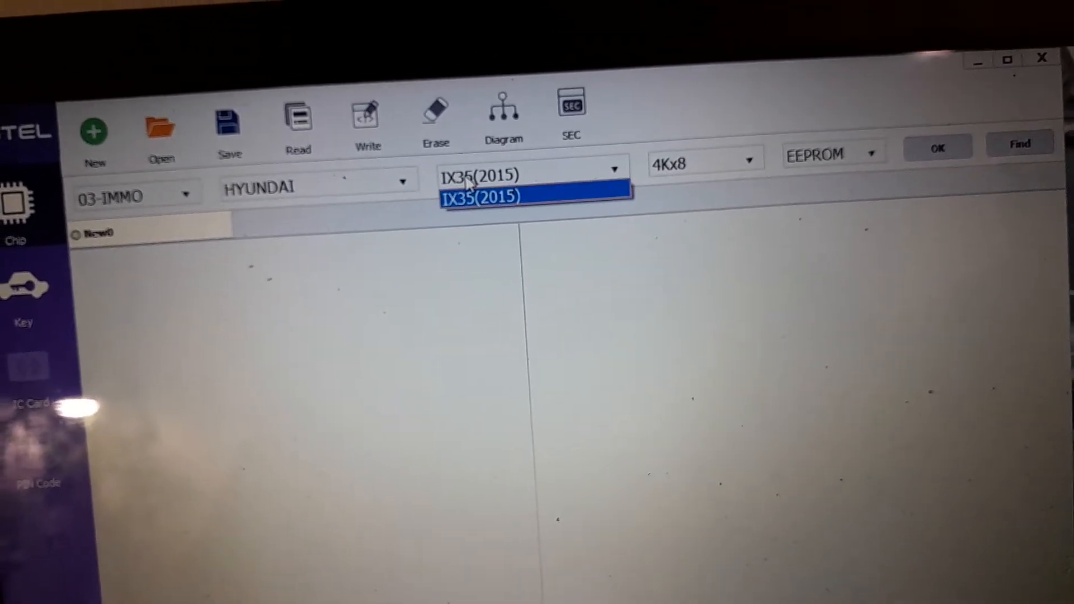